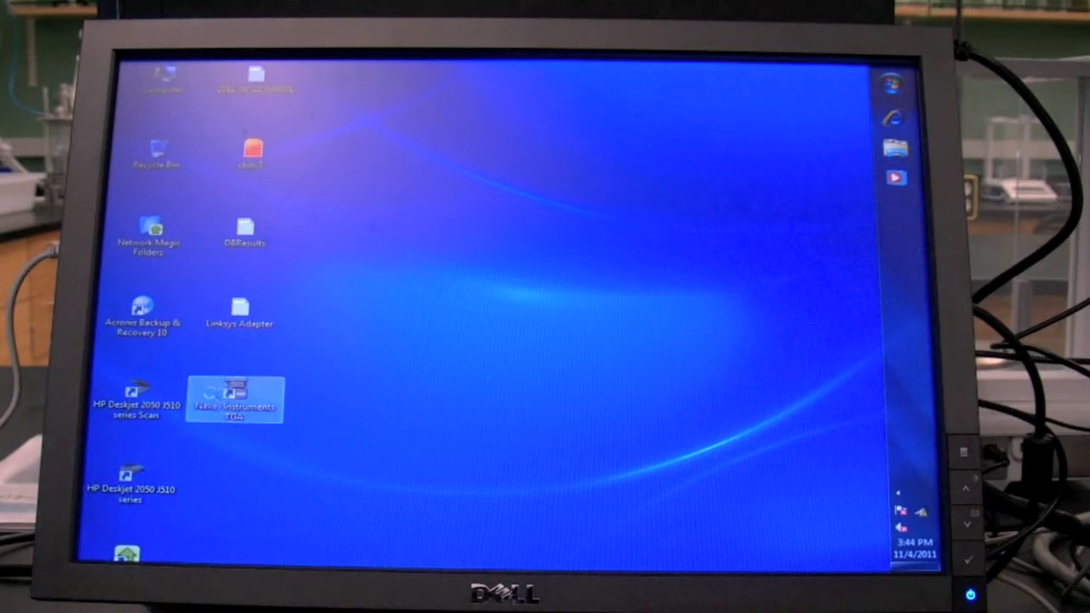
- Launch the Navas TGA software from the desktop and dismiss the printer paper reminder
double_click(235, 401)
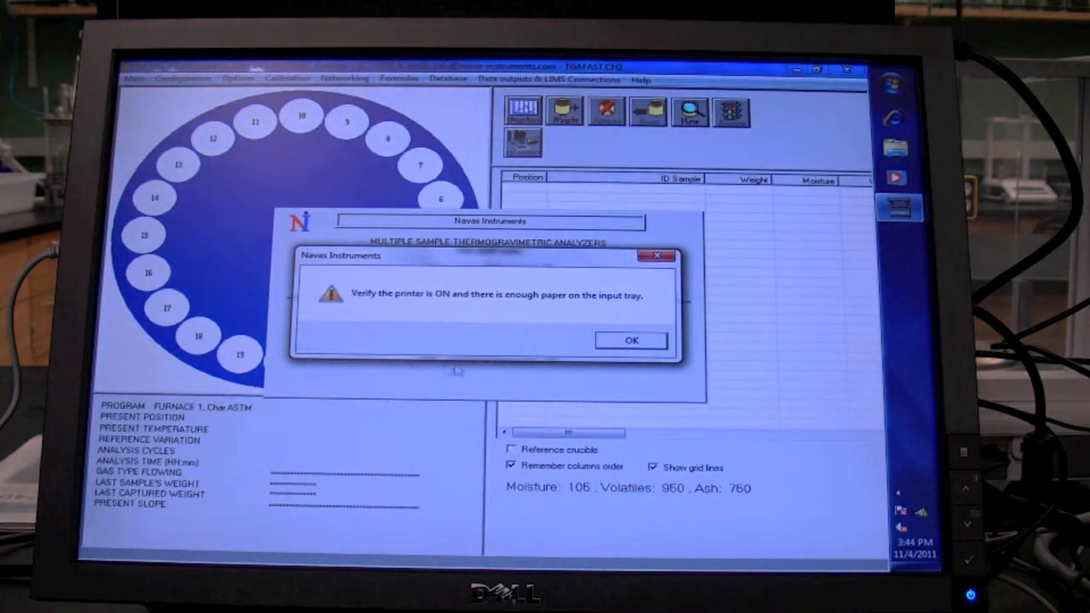
left_click(631, 340)
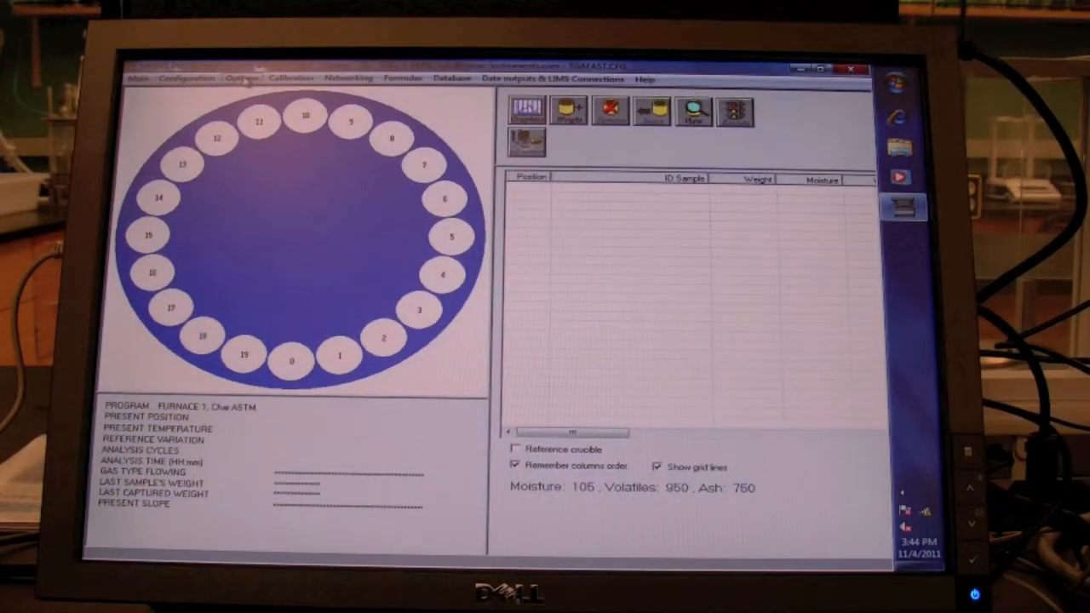
left_click(242, 78)
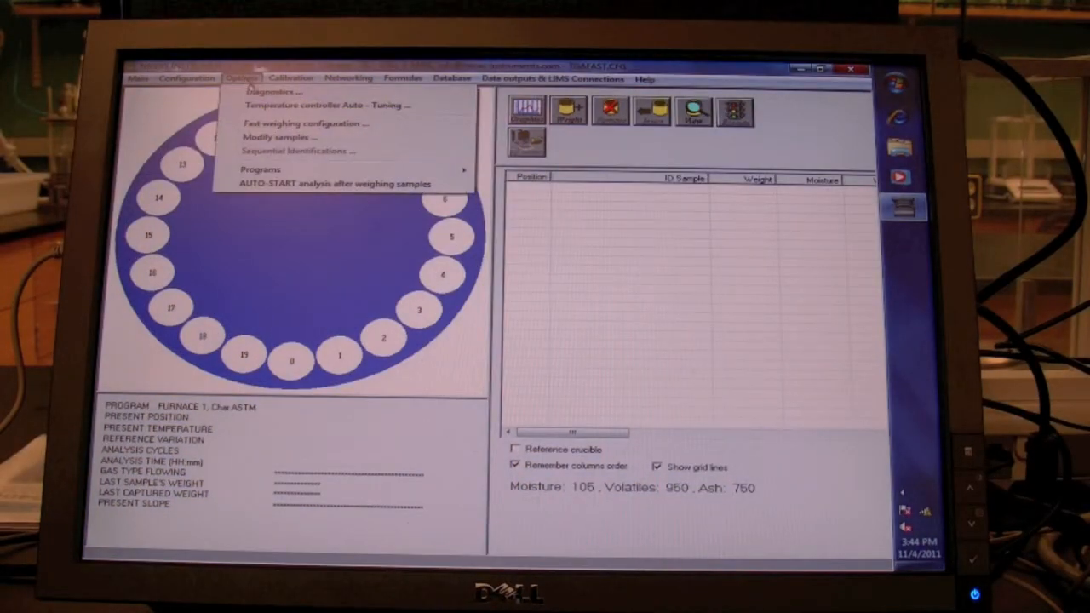
left_click(269, 92)
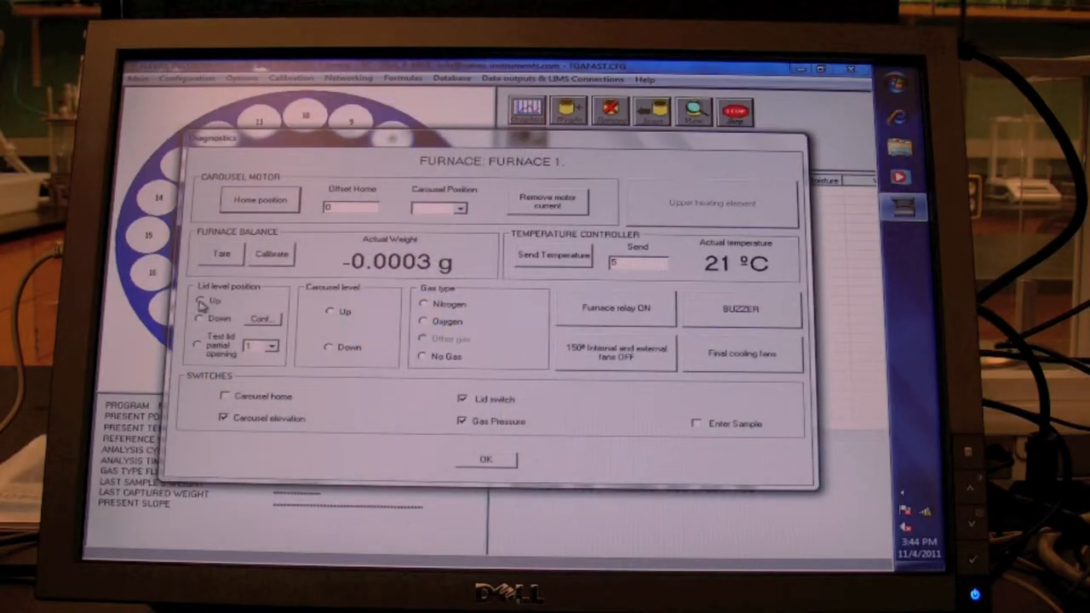
left_click(485, 459)
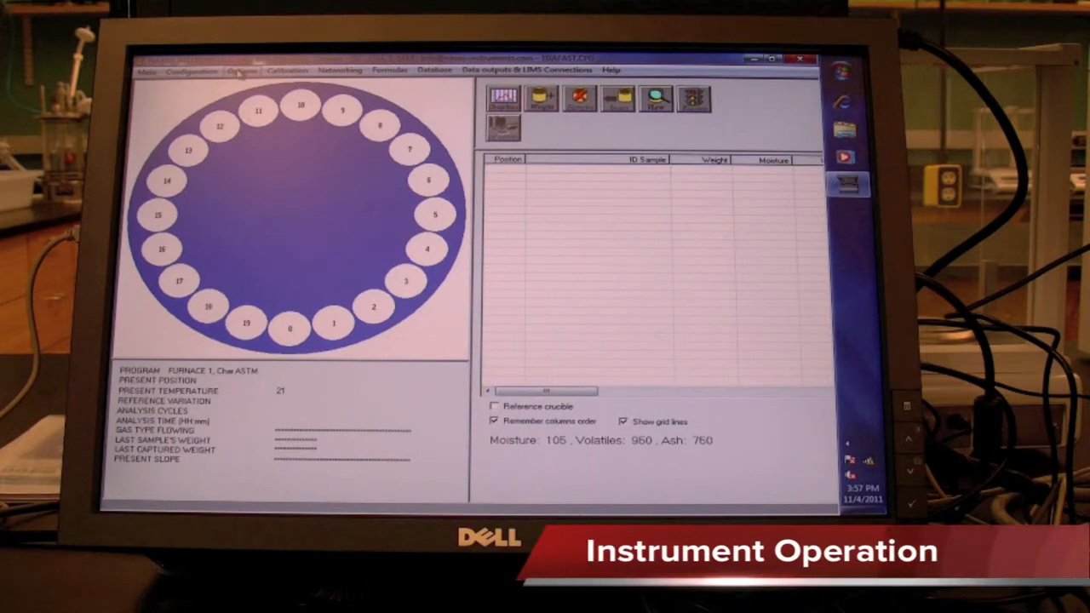
- Choose Char ASTM from the Options > Programs list as the furnace 1 analysis program
left_click(241, 69)
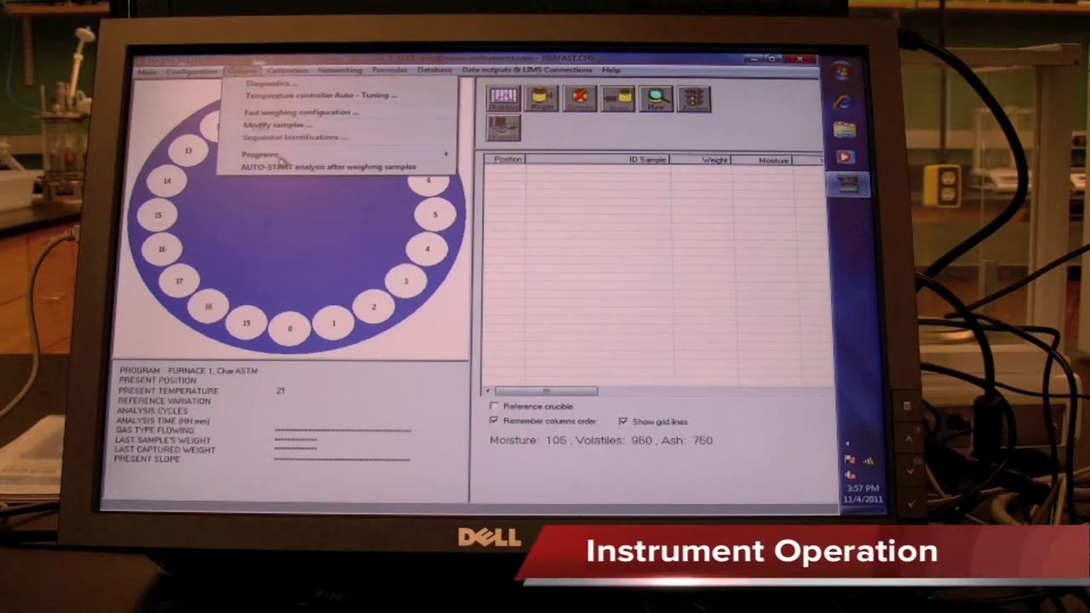
left_click(259, 153)
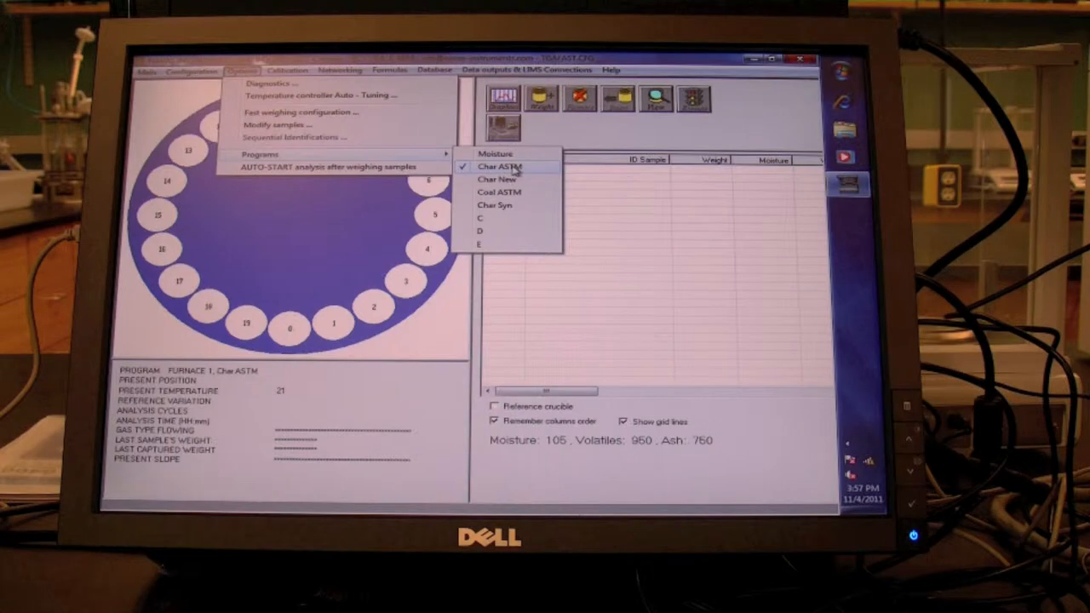
left_click(501, 167)
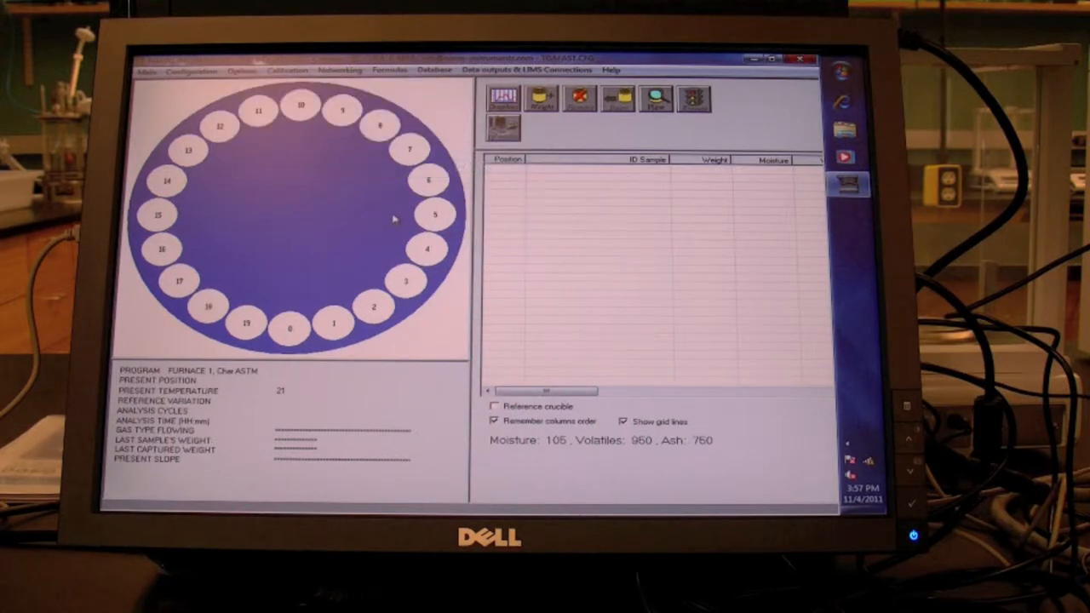
mouse_move(239, 88)
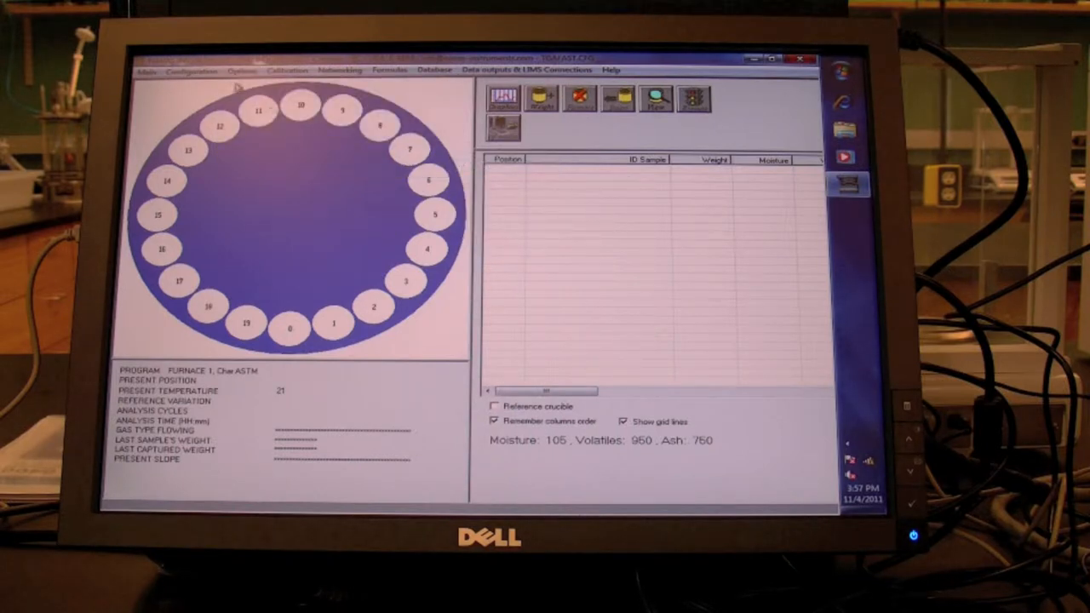
- Start a new analysis run so the Amount of crucibles dialog appears
left_click(695, 97)
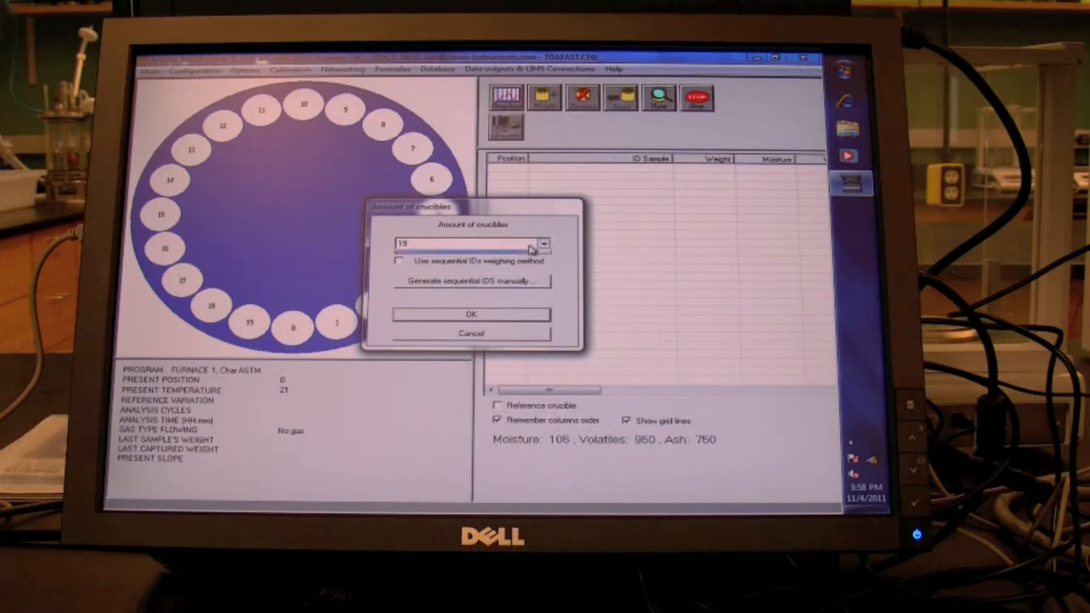
- Set the crucible count to 4 and confirm it
left_click(541, 242)
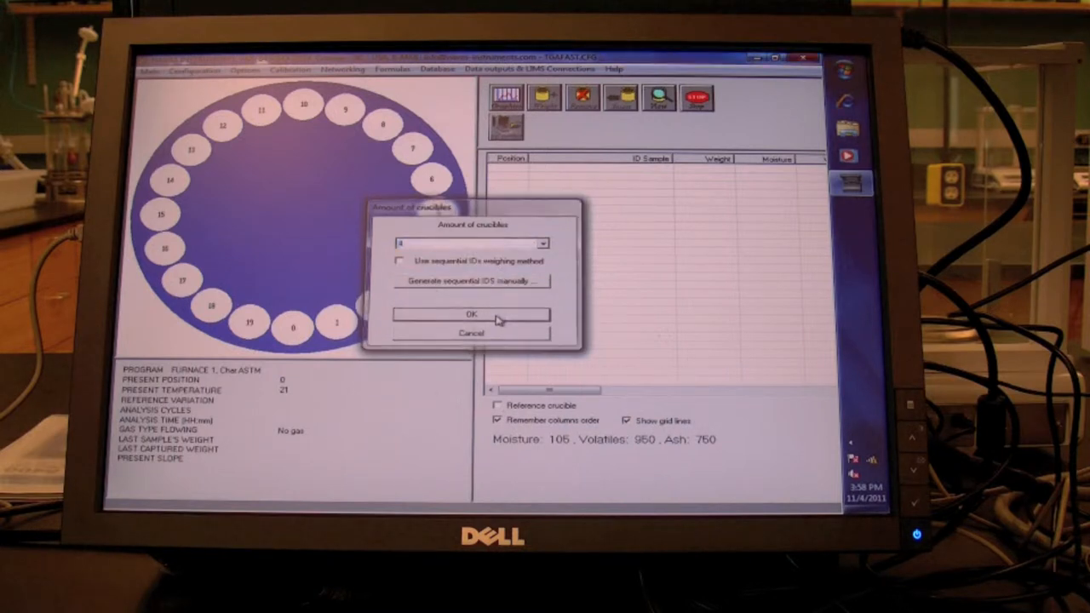
left_click(470, 313)
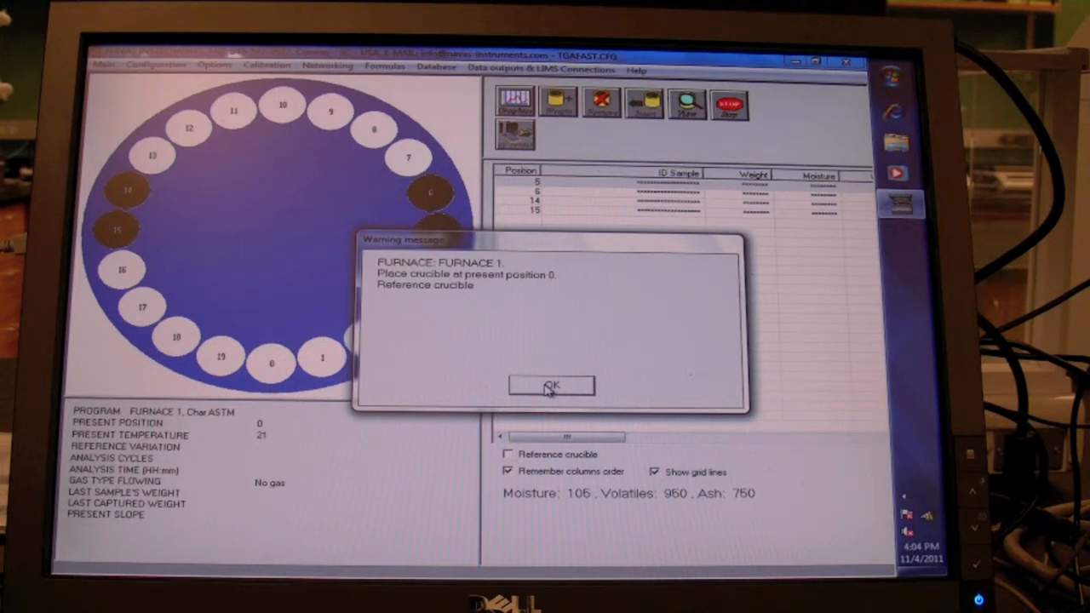
- Confirm the reference crucible at position 0 and empty crucibles at positions 5, 6, 14 and 15 for weighing
left_click(551, 385)
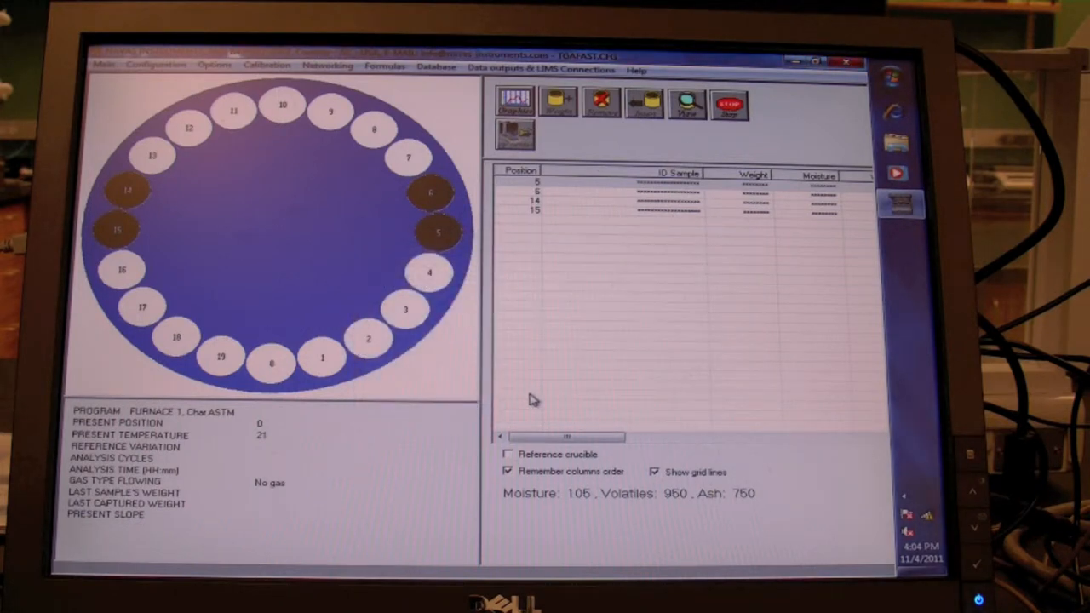
left_click(515, 104)
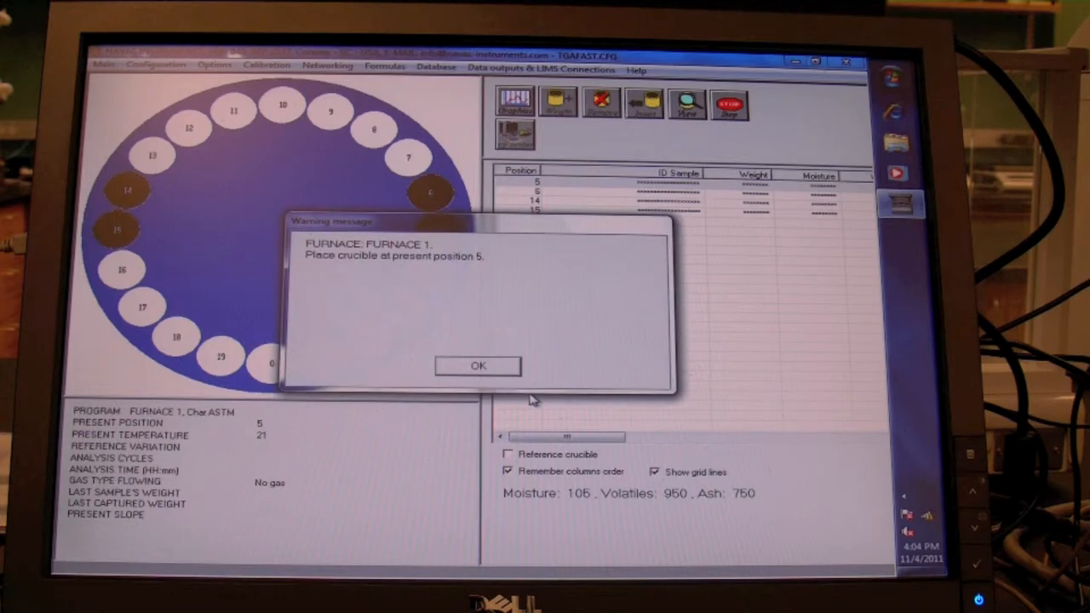
left_click(477, 365)
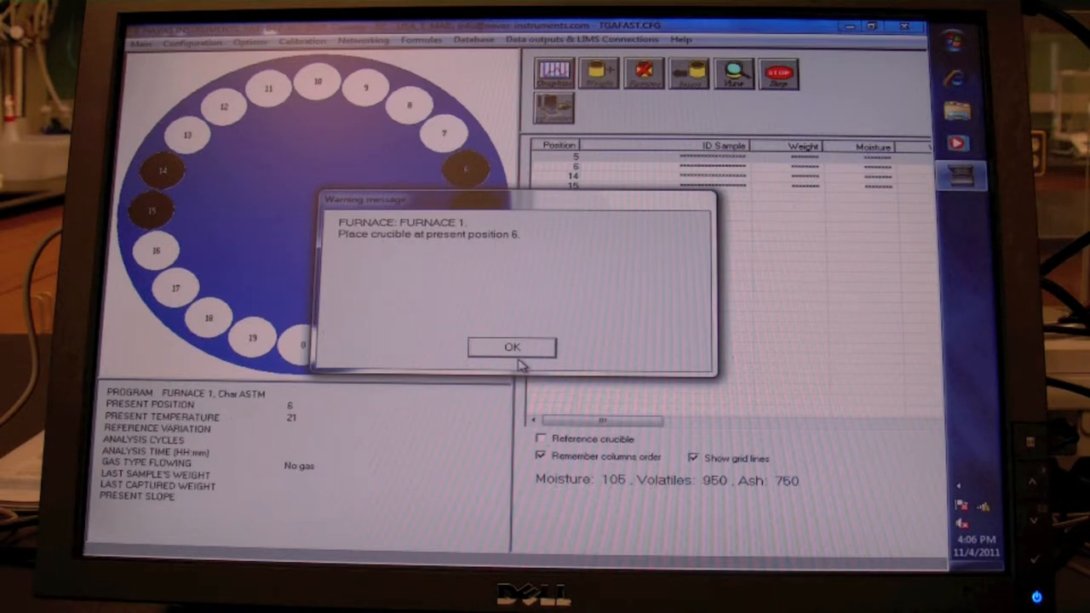
left_click(511, 348)
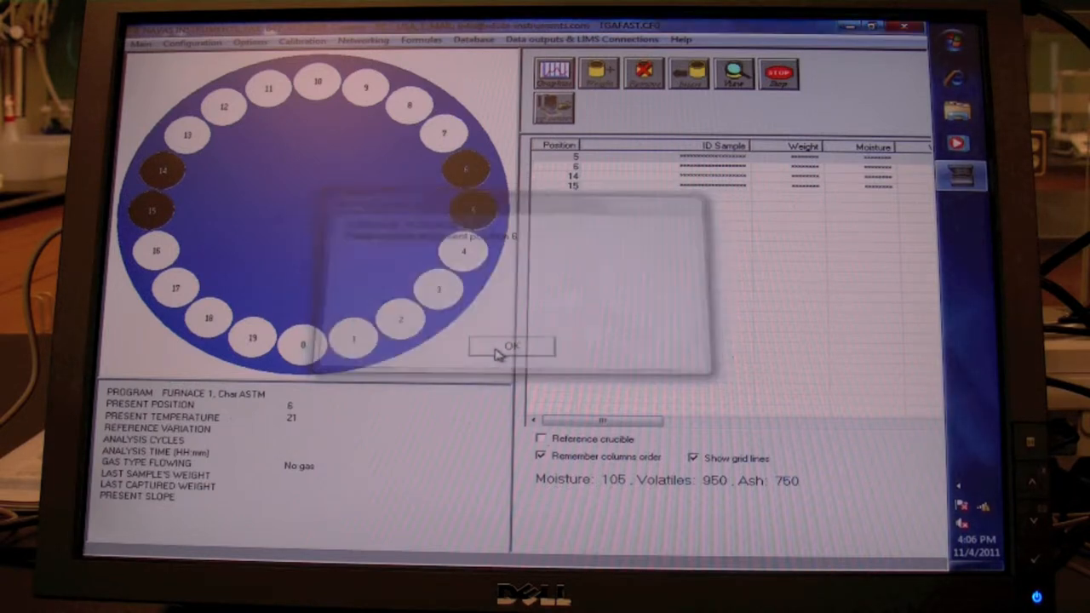
left_click(511, 344)
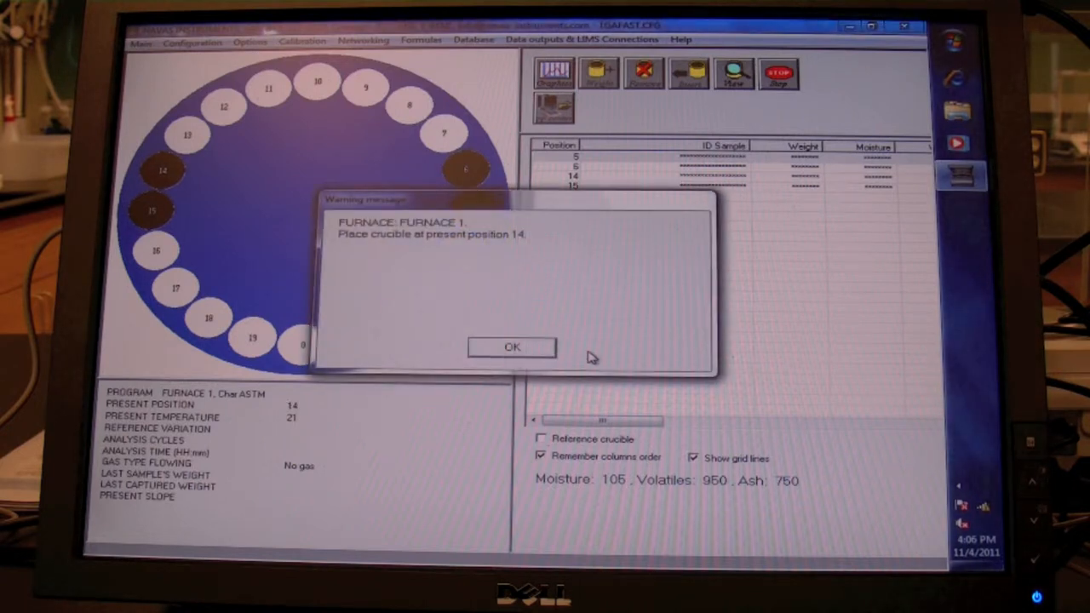
left_click(511, 347)
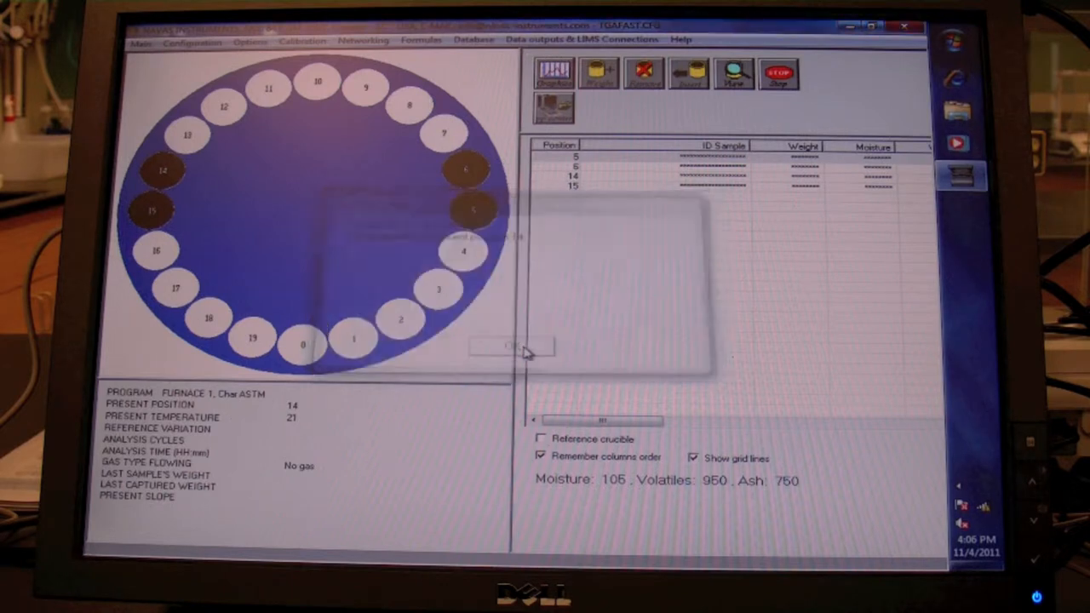
left_click(511, 348)
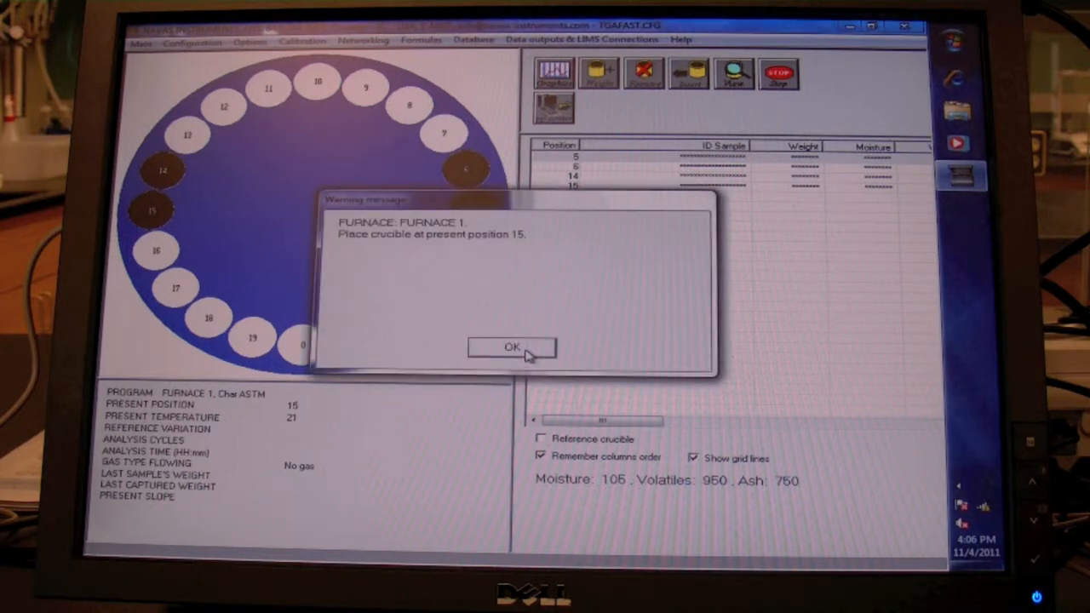
left_click(511, 347)
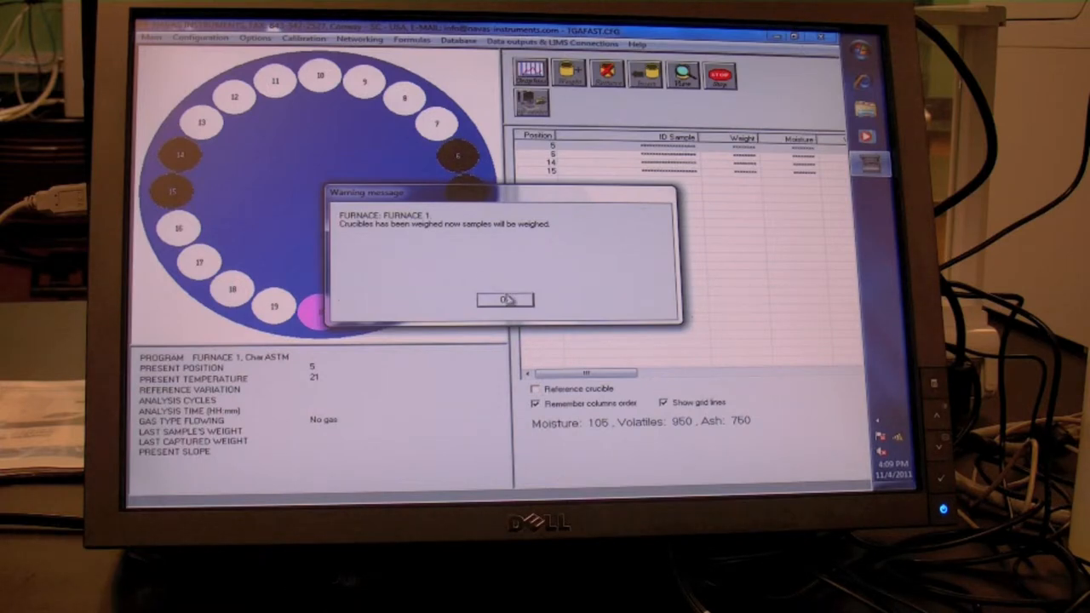
- Acknowledge the weighed crucibles and enter the BARTLETT sample IDs for the sample weighing
left_click(504, 300)
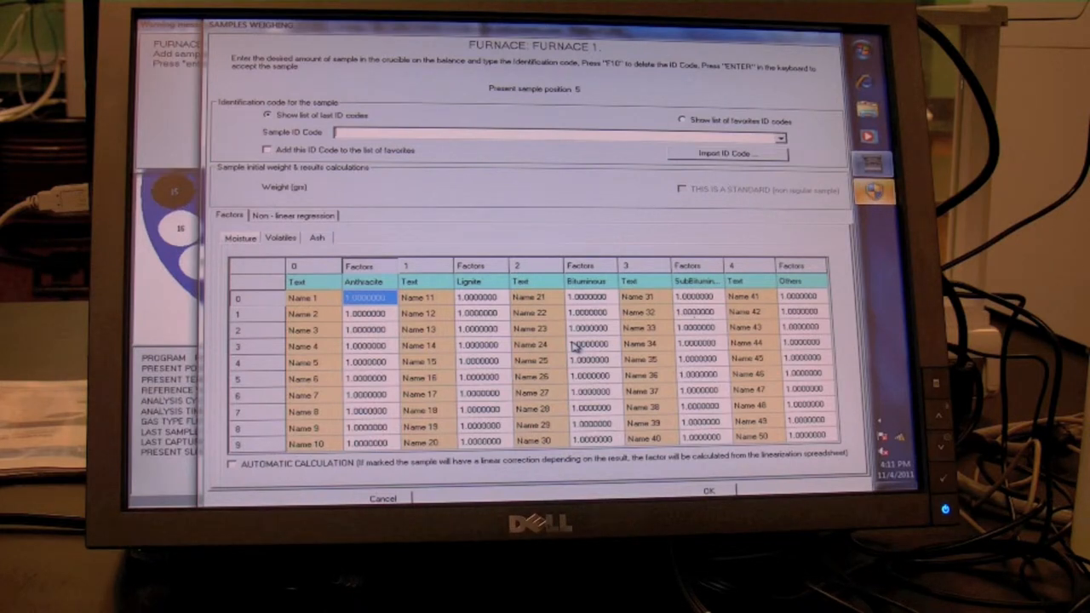
type("B")
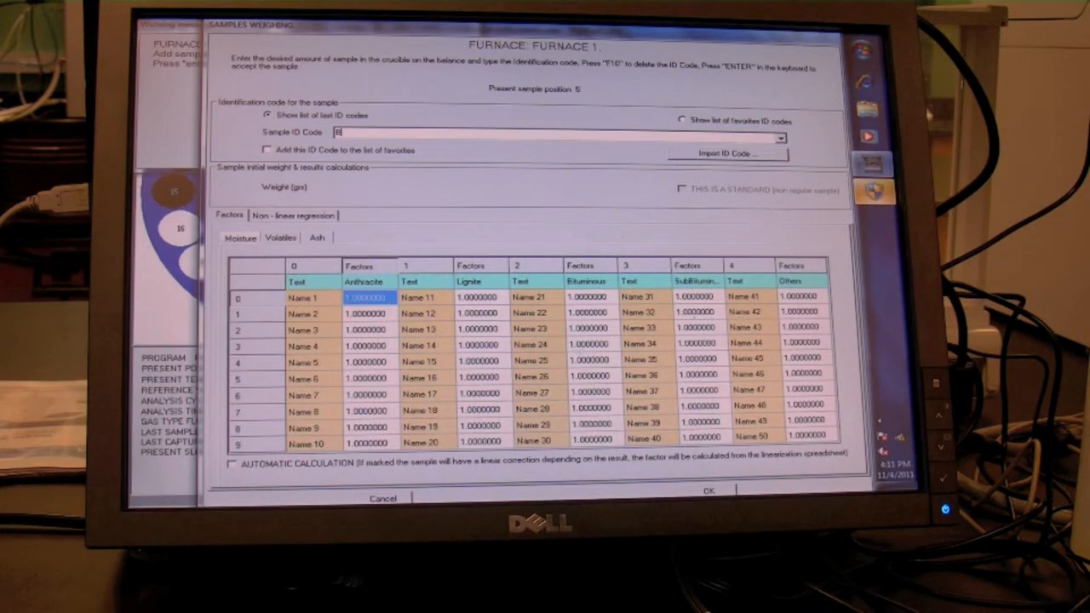
type("Bartlett")
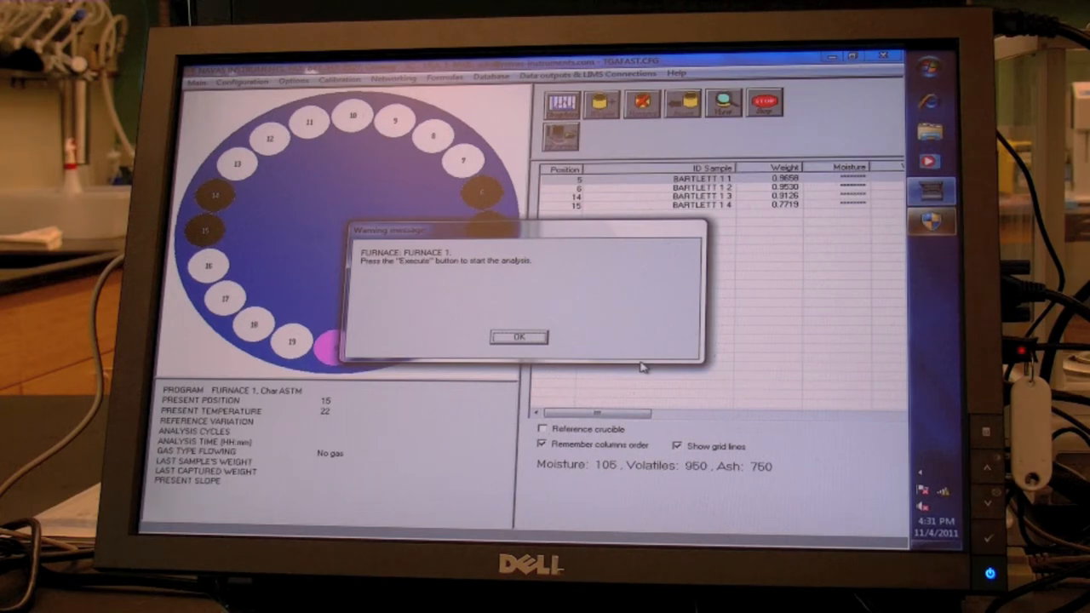
- Execute the Char ASTM analysis and acknowledge the gas flow regulation reminder
left_click(518, 337)
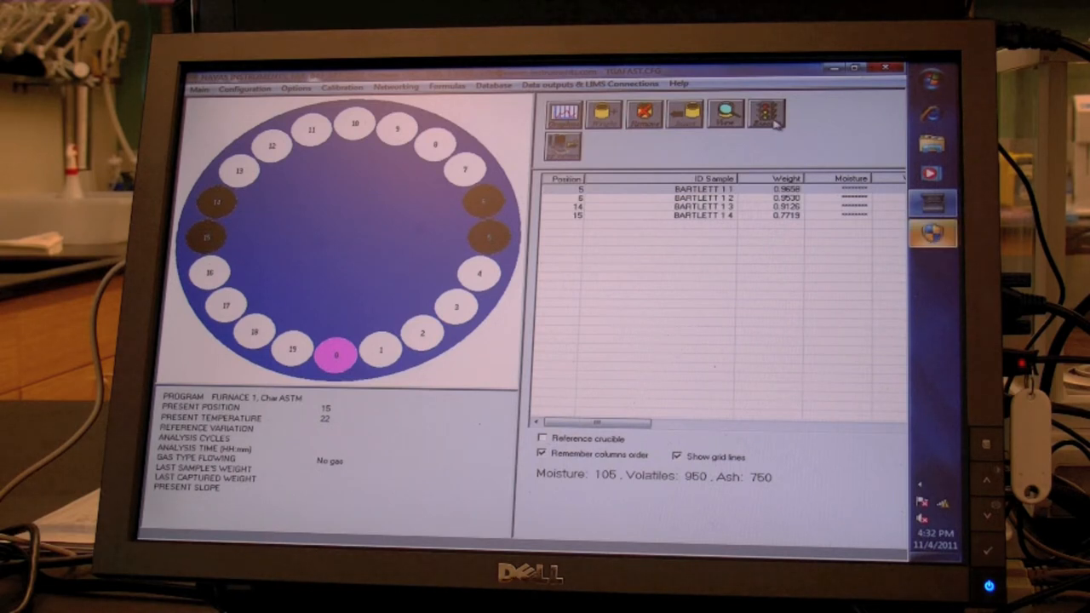
left_click(766, 113)
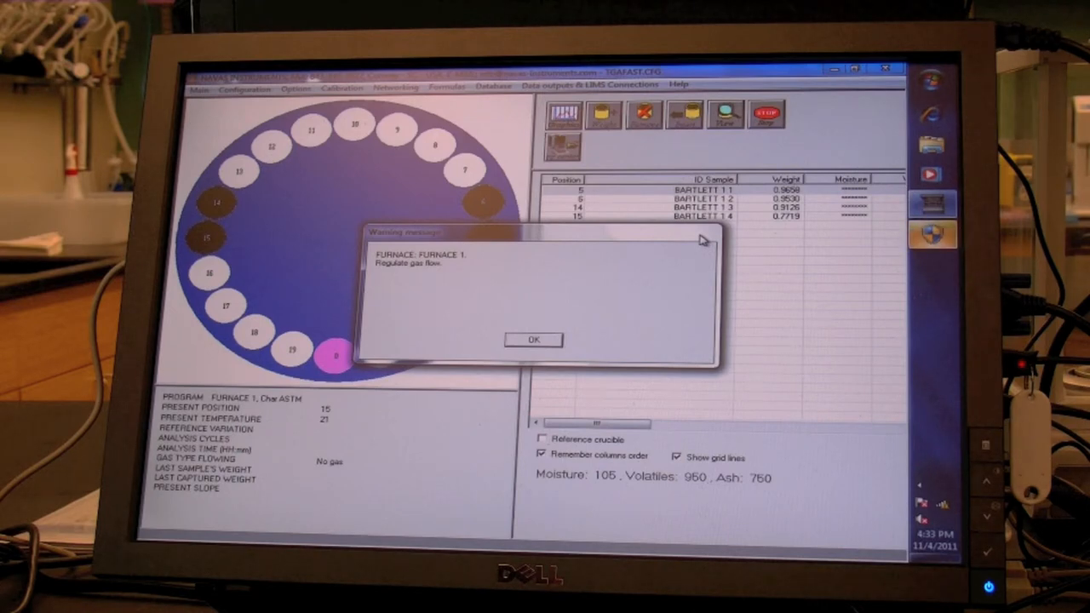
left_click(531, 339)
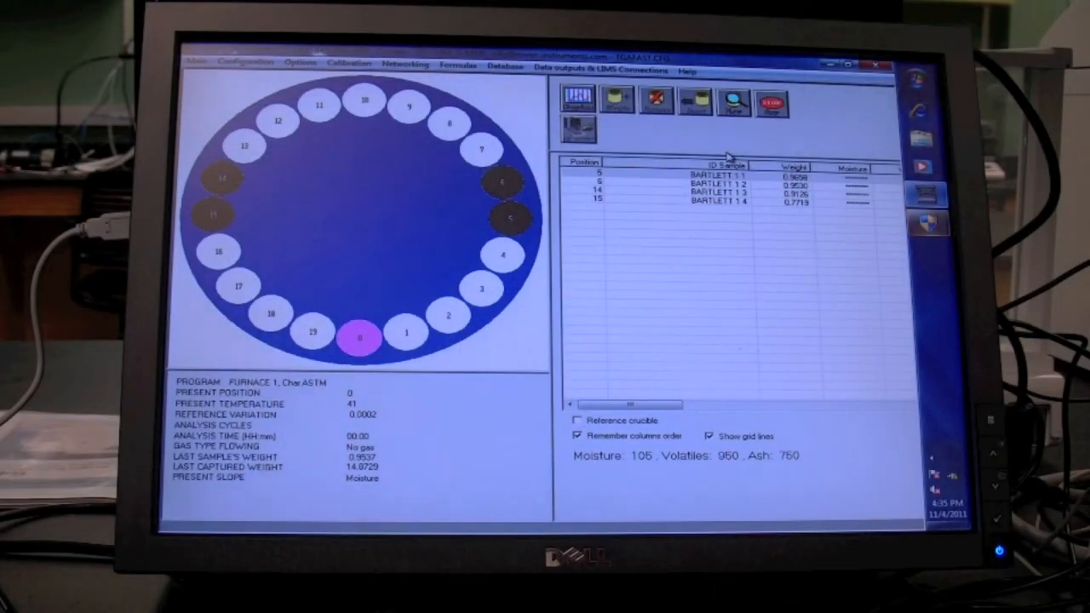